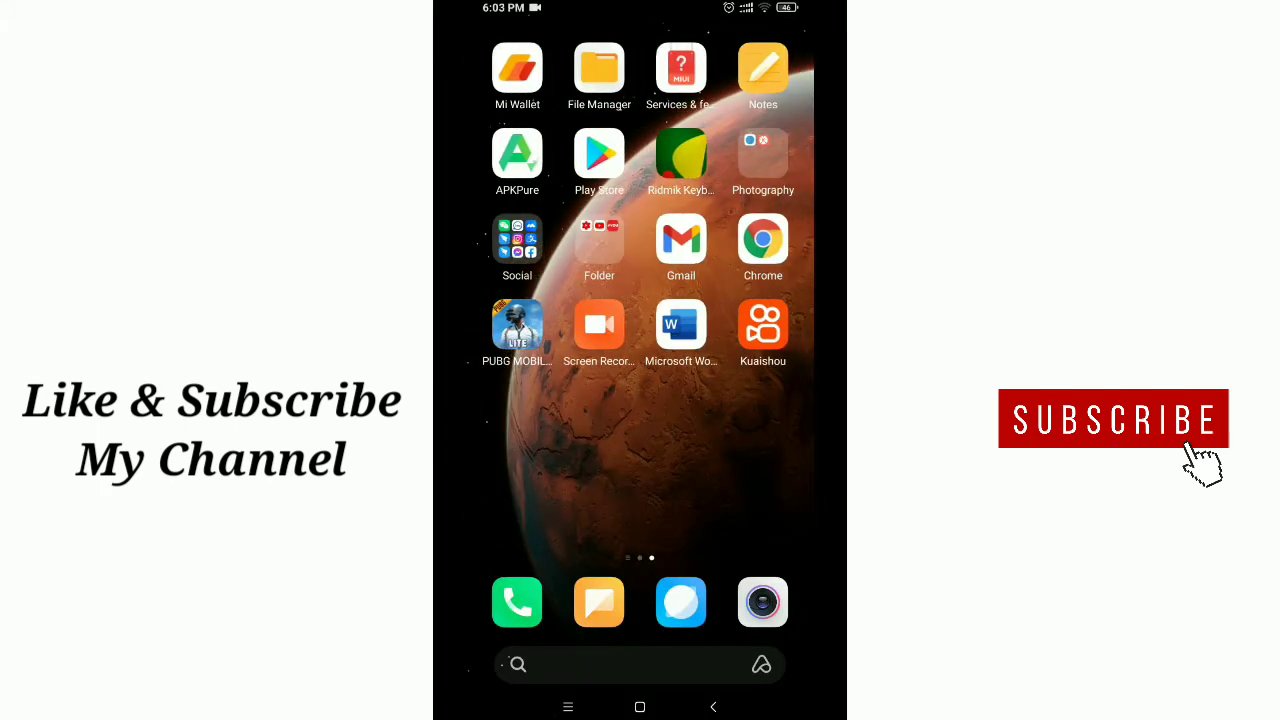
# Step: Open the Social folder on the Android home screen to reveal imo and other apps
pyautogui.click(517, 247)
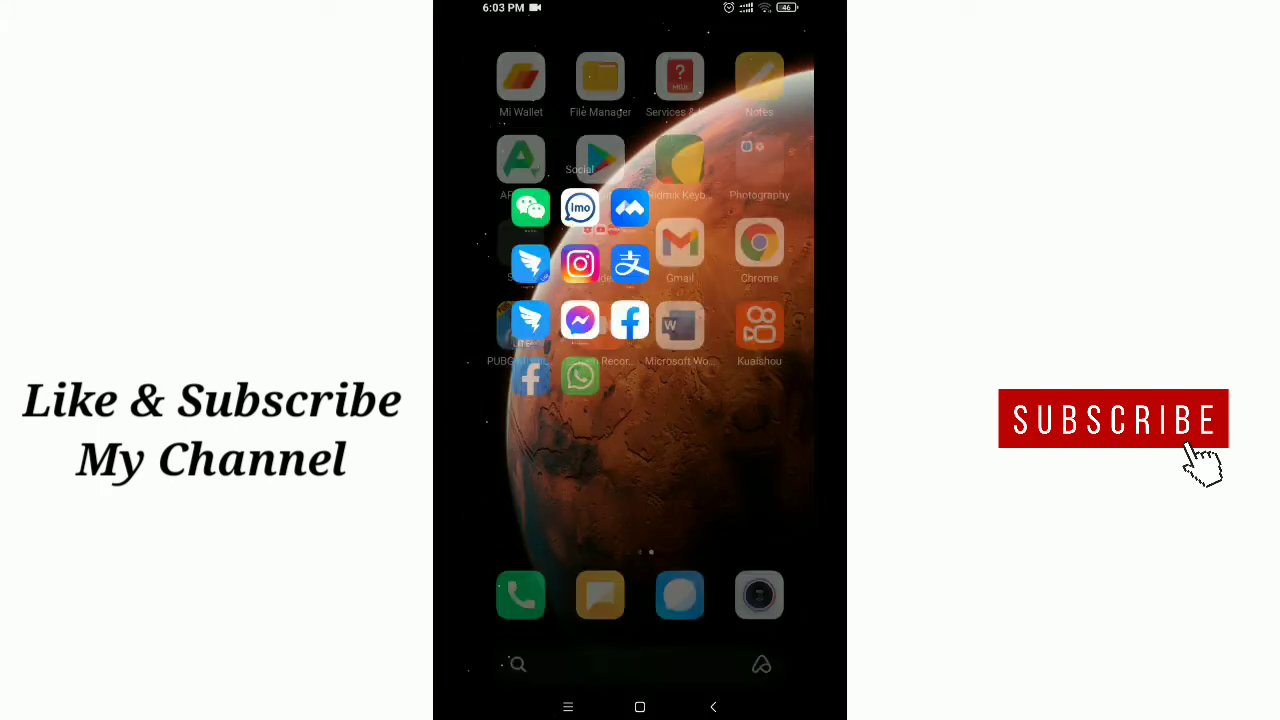
pyautogui.click(599, 157)
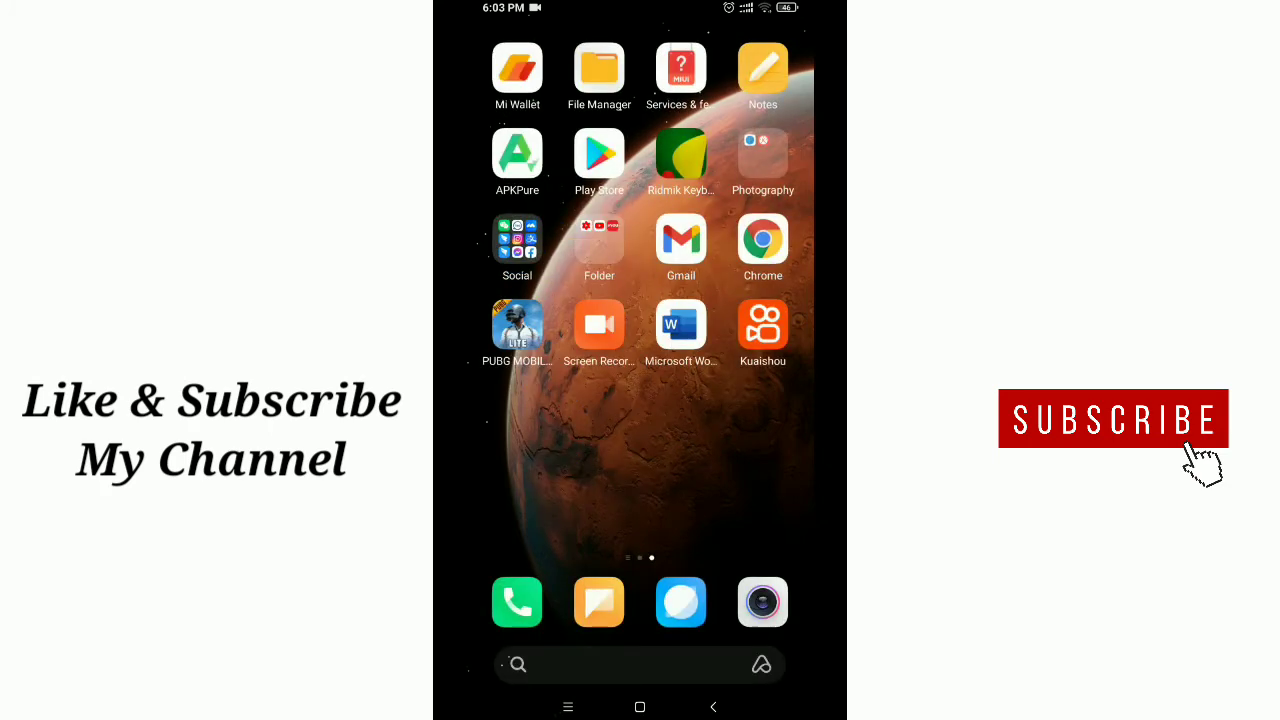
pyautogui.click(517, 240)
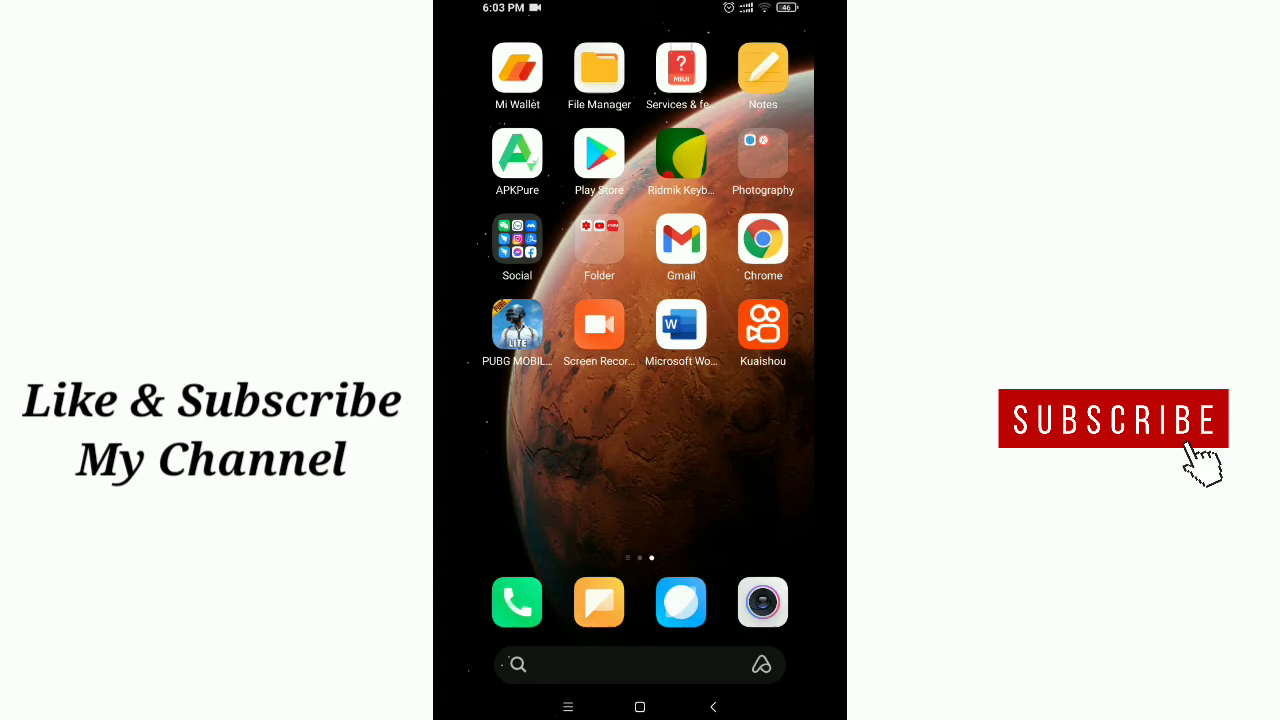
pyautogui.click(517, 240)
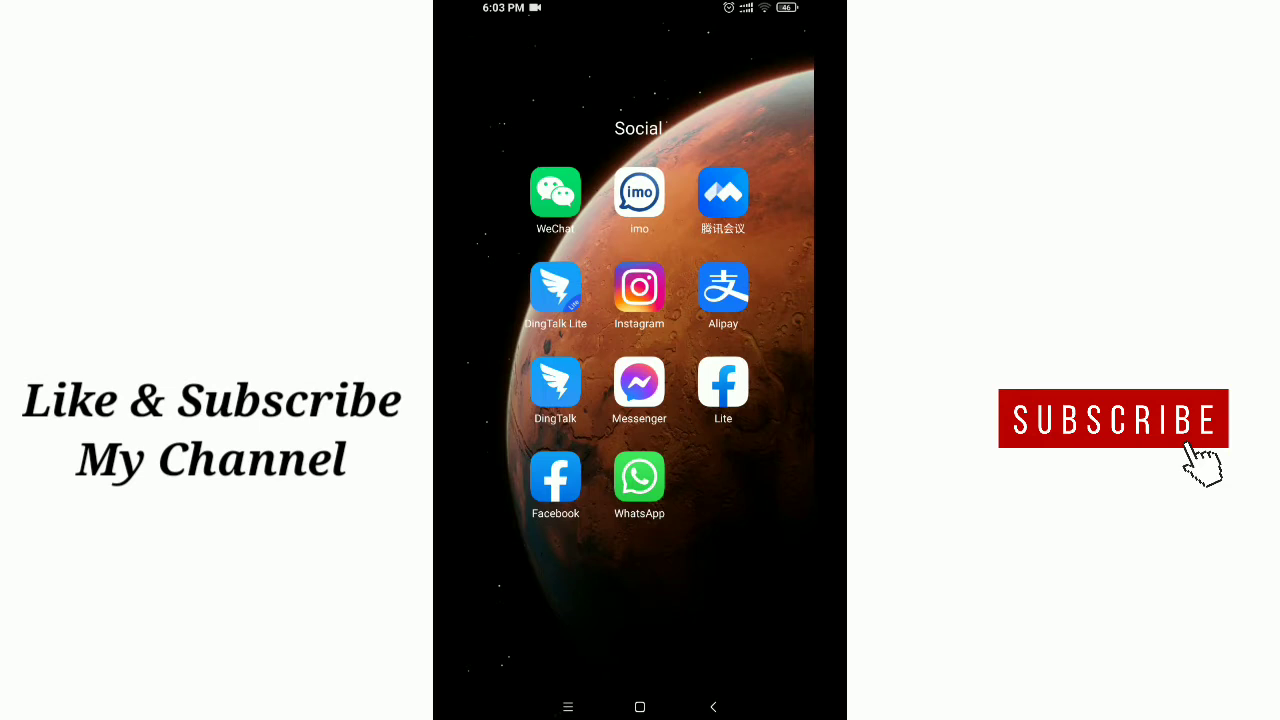
# Step: Launch imo from the Social folder and go to the Me profile page
pyautogui.click(639, 192)
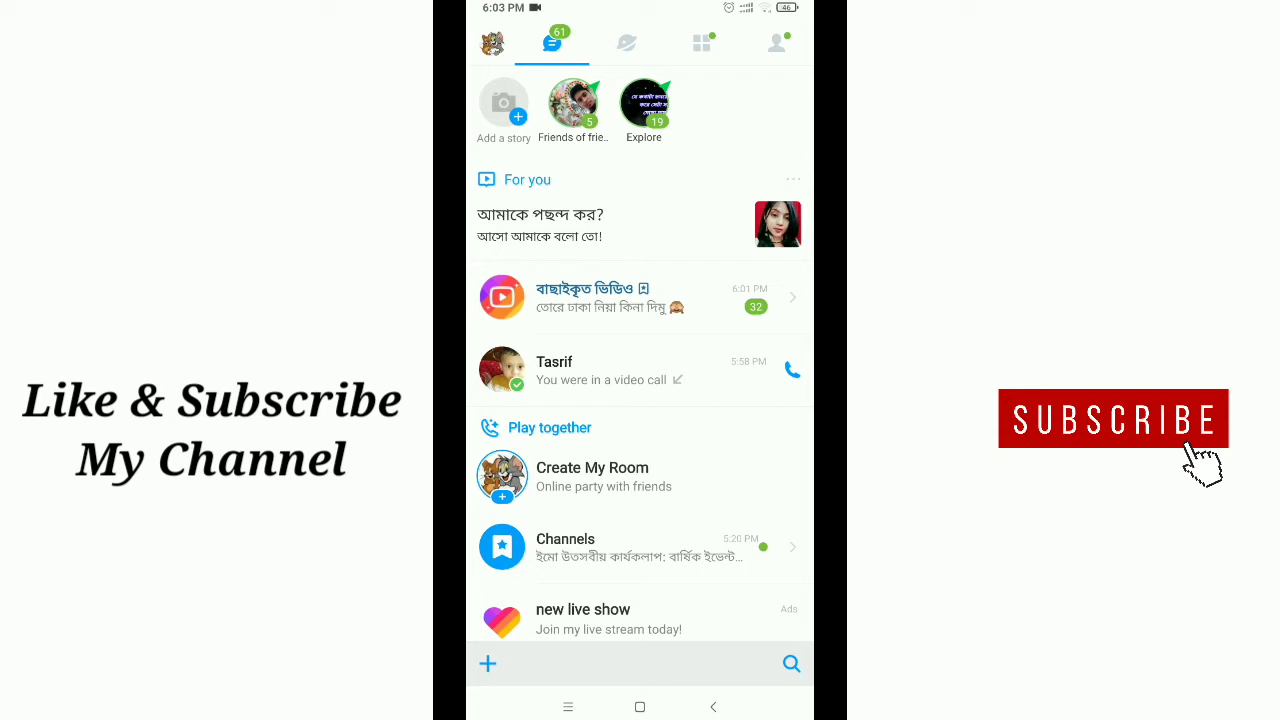
pyautogui.click(778, 42)
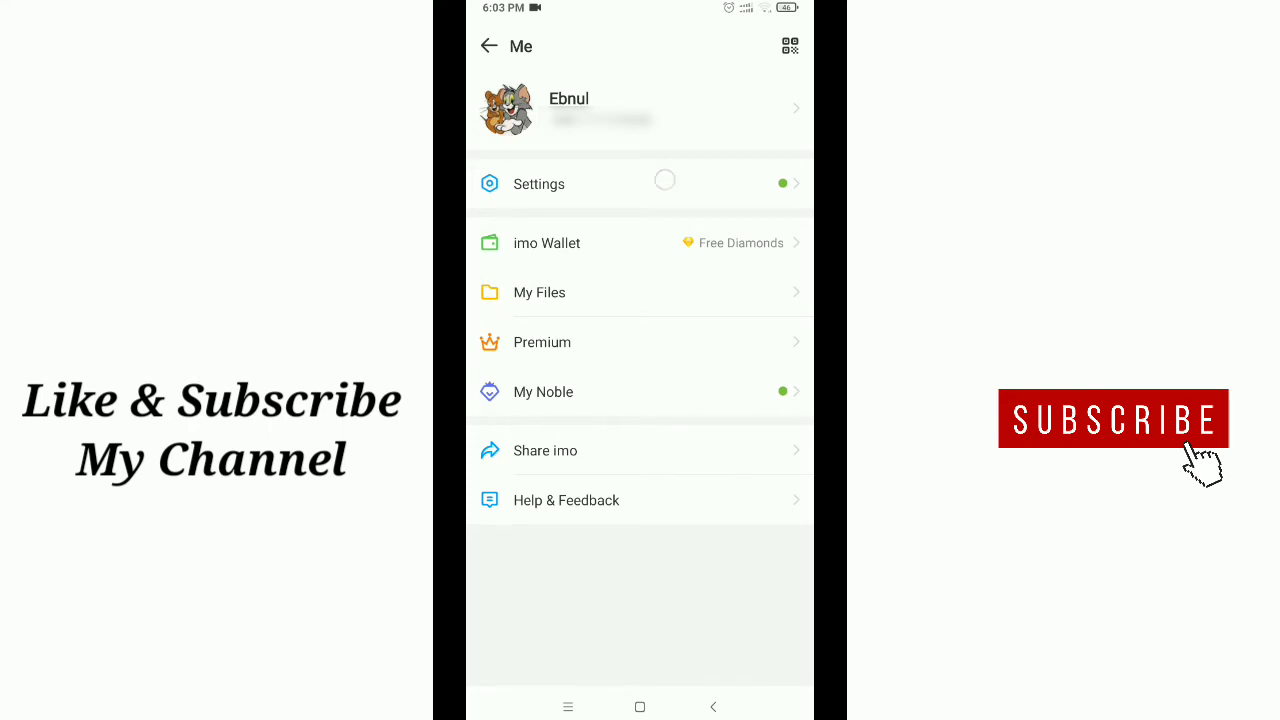
# Step: Go through Settings to the Change nickname screen for the imo account
pyautogui.click(538, 183)
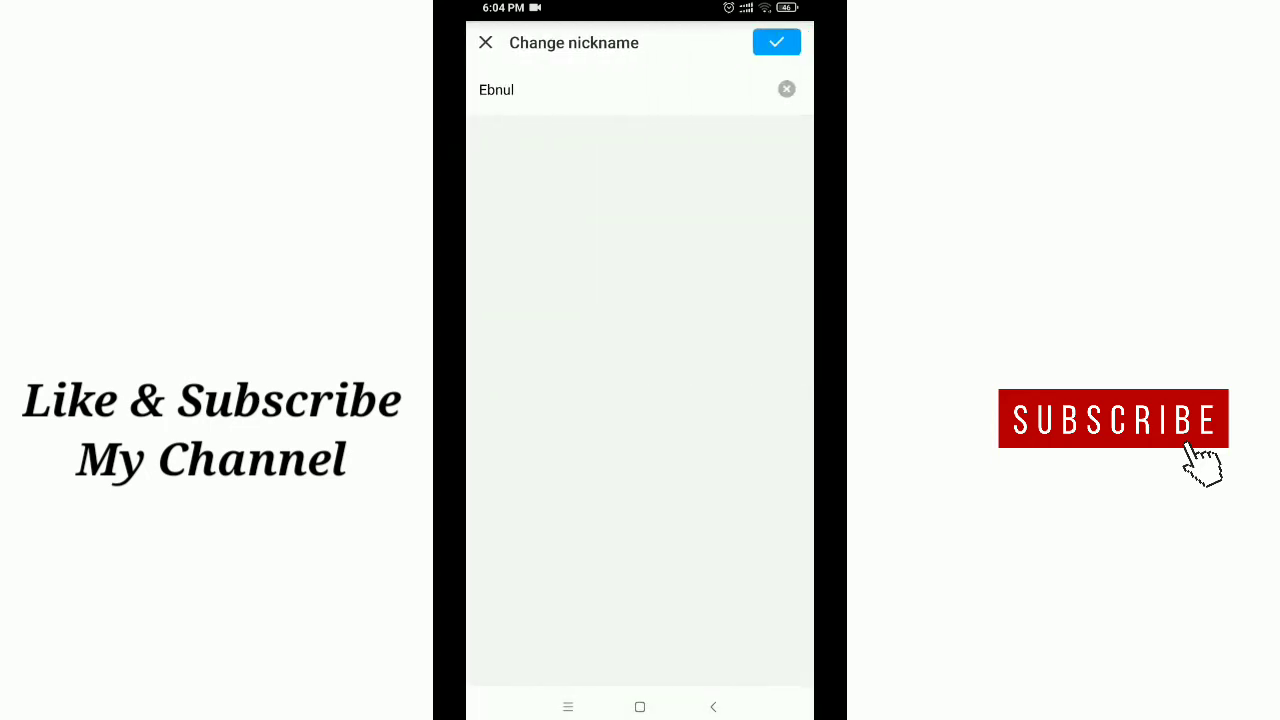
pyautogui.click(497, 90)
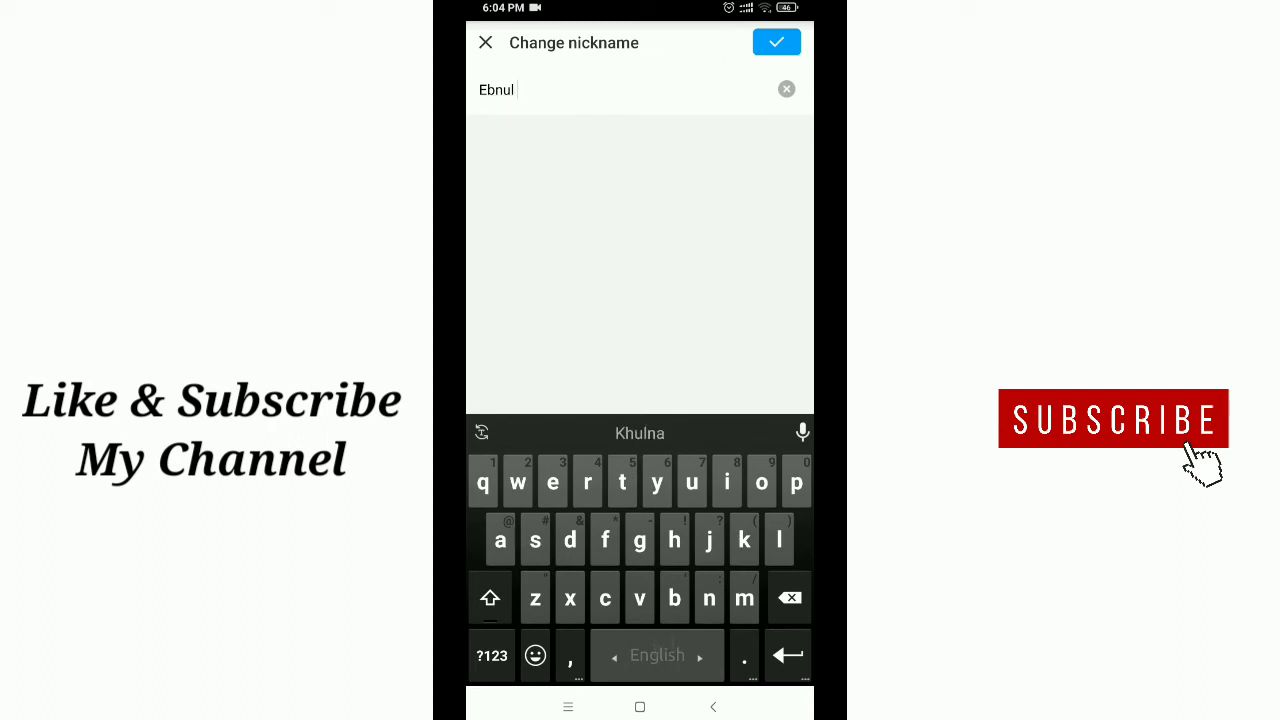
# Step: Add the surname 'Hasa' to the nickname and save the change
pyautogui.write('Hasan')
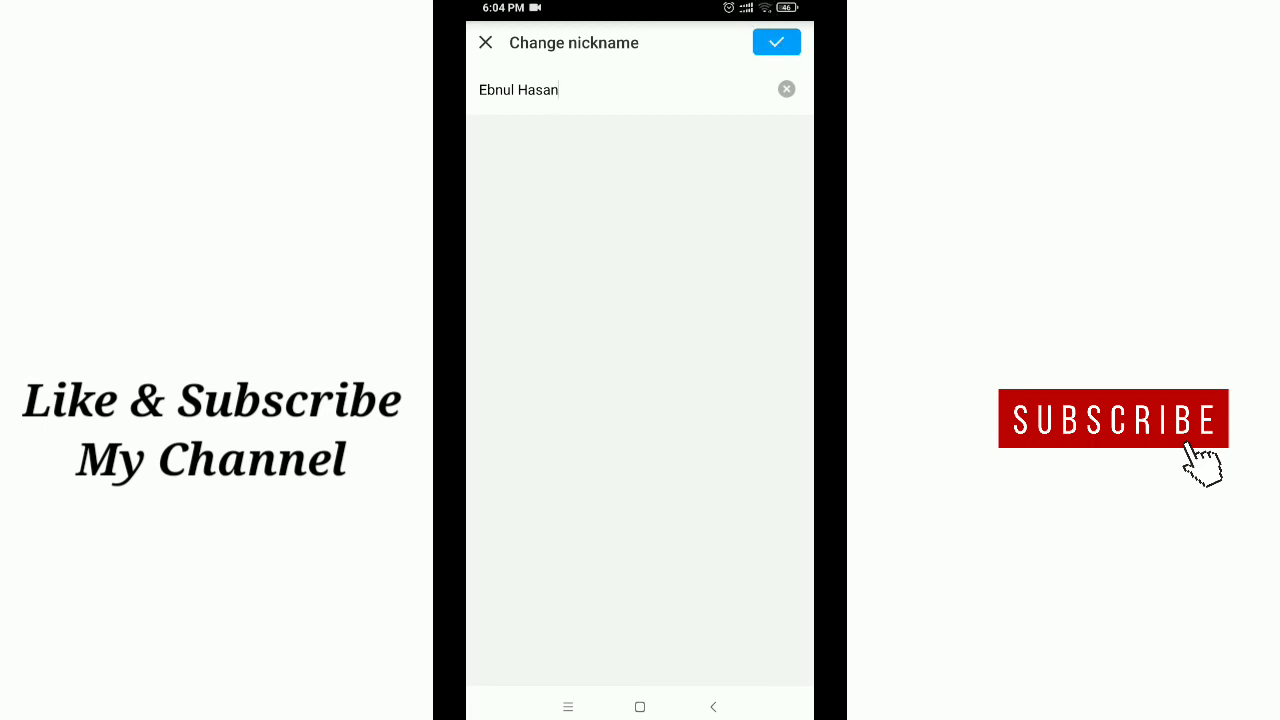
pyautogui.click(776, 42)
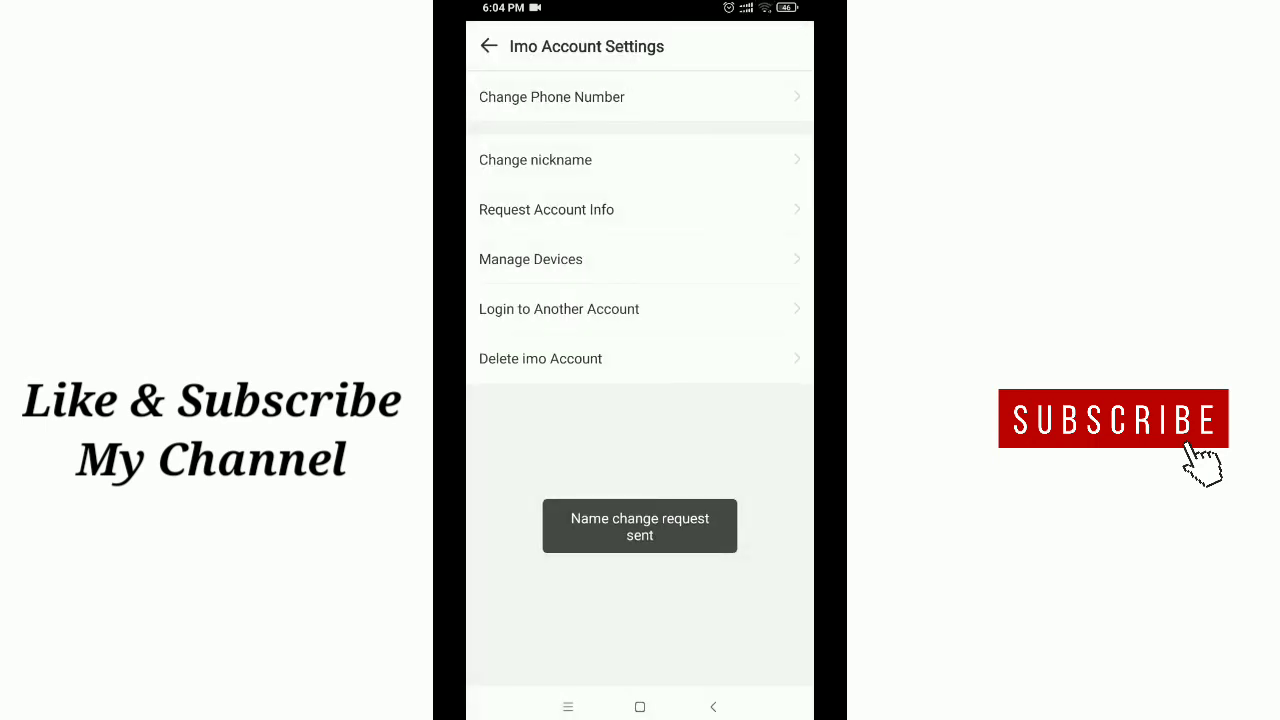